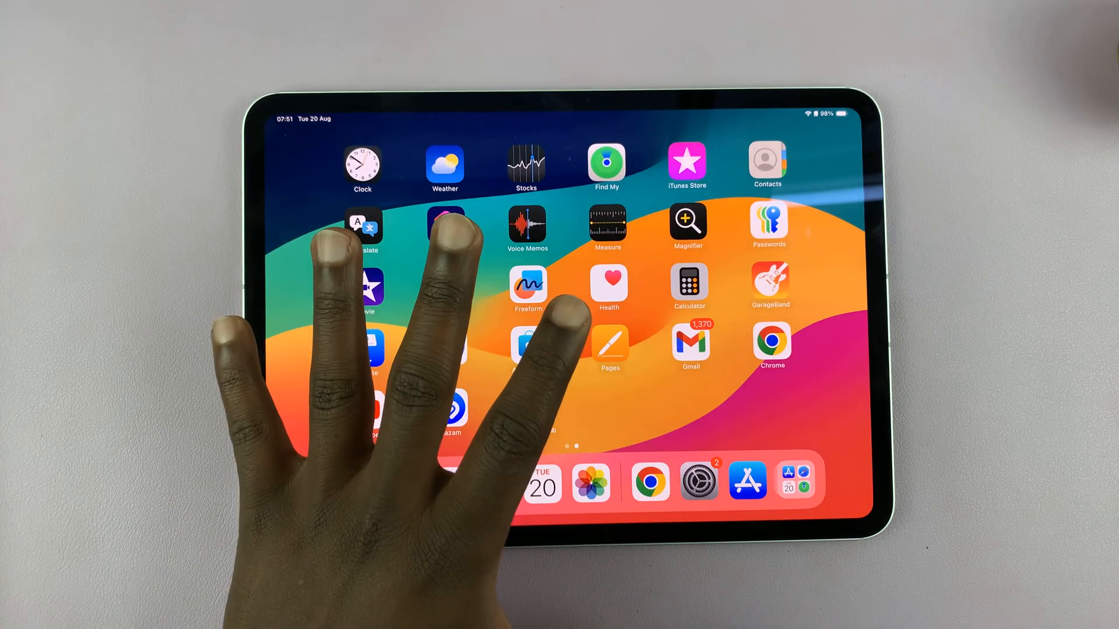
Swipe to the Home Screen page holding the App Store and launch it.
scroll("right", 3)
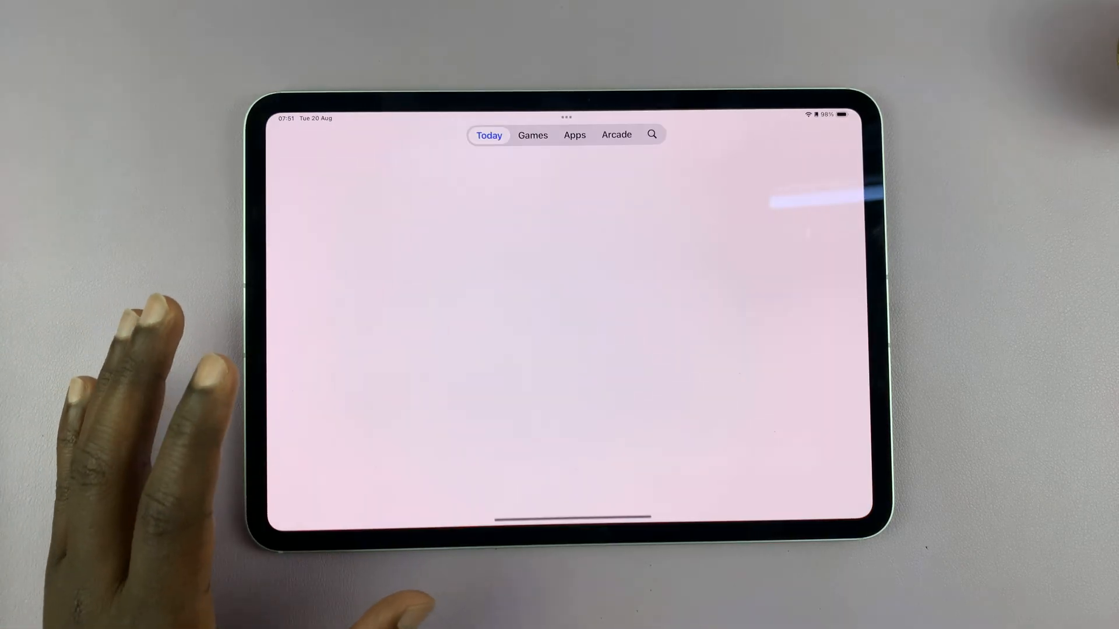
Search the store for 'whatsapp' and view the official WhatsApp Messenger result.
left_click(652, 134)
type("whatsapp")
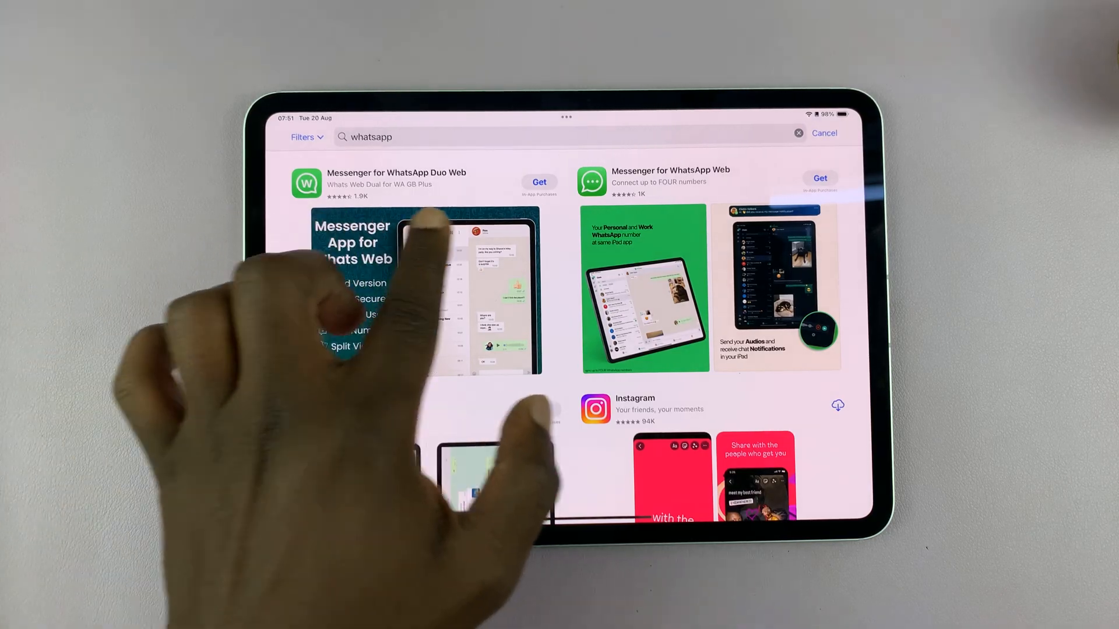
scroll("down", 3)
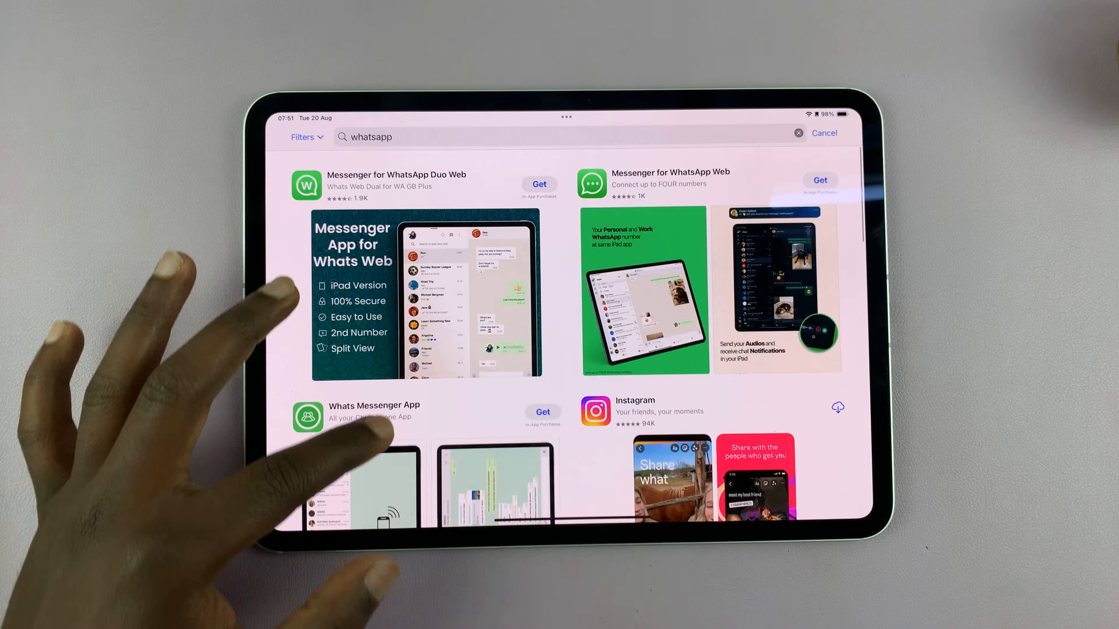
scroll("down", 3)
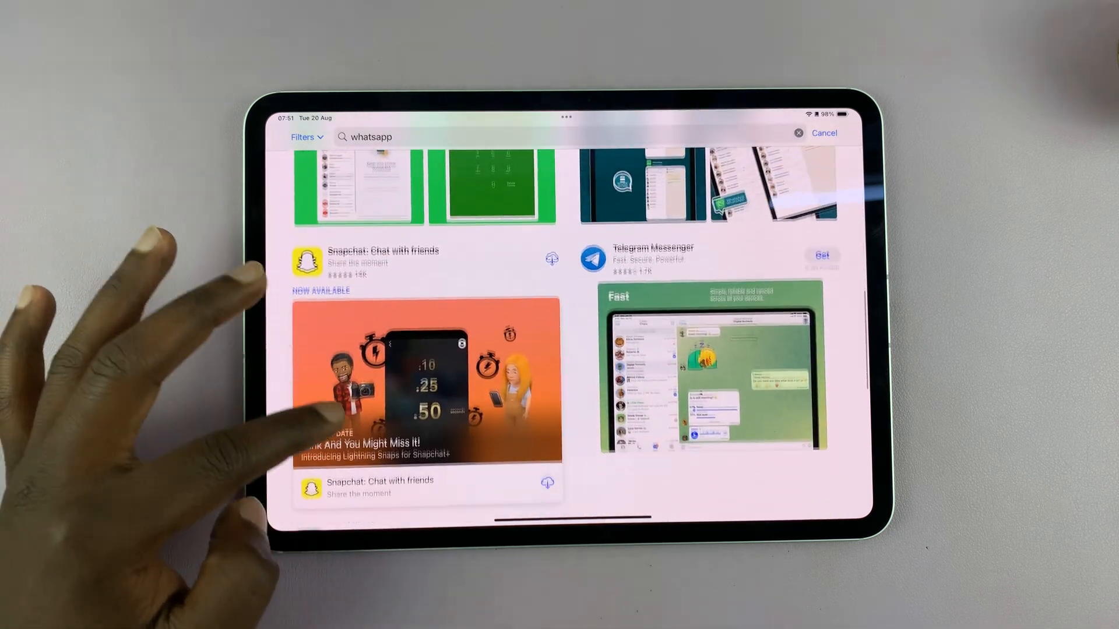
scroll("down", 3)
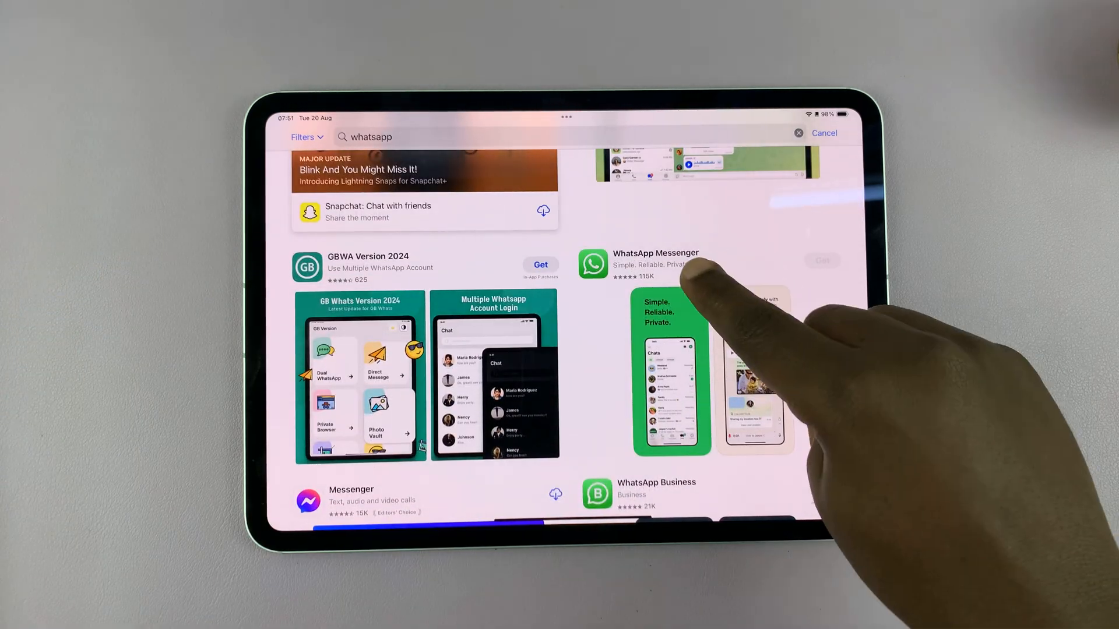
left_click(655, 263)
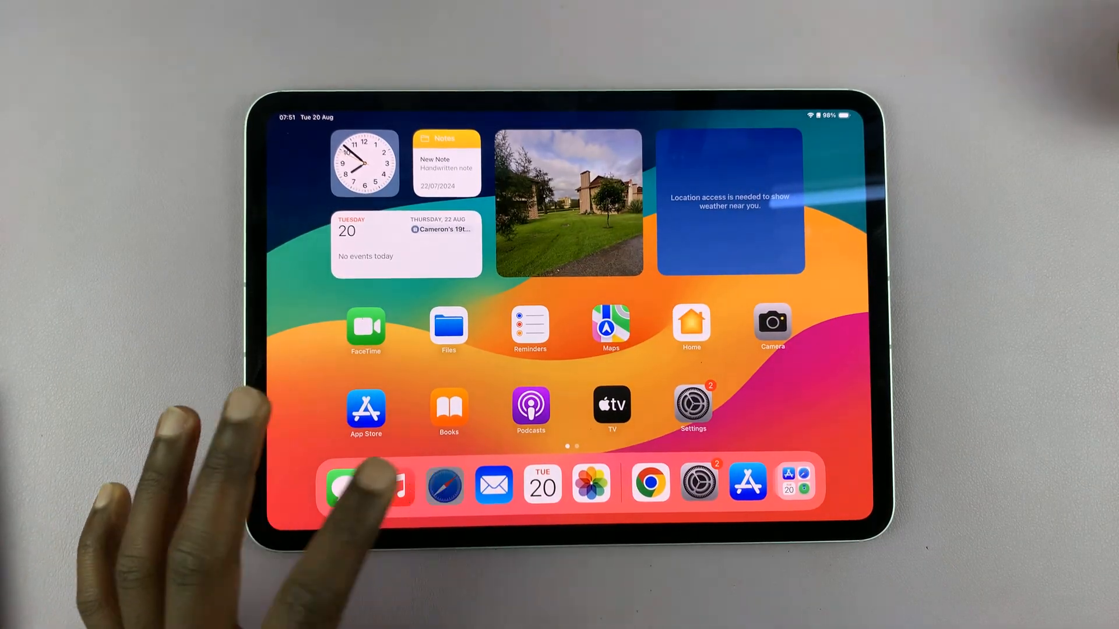
Launch Safari and go to web.whatsapp.com to show the linking QR code.
left_click(445, 485)
type("web.whatsapp")
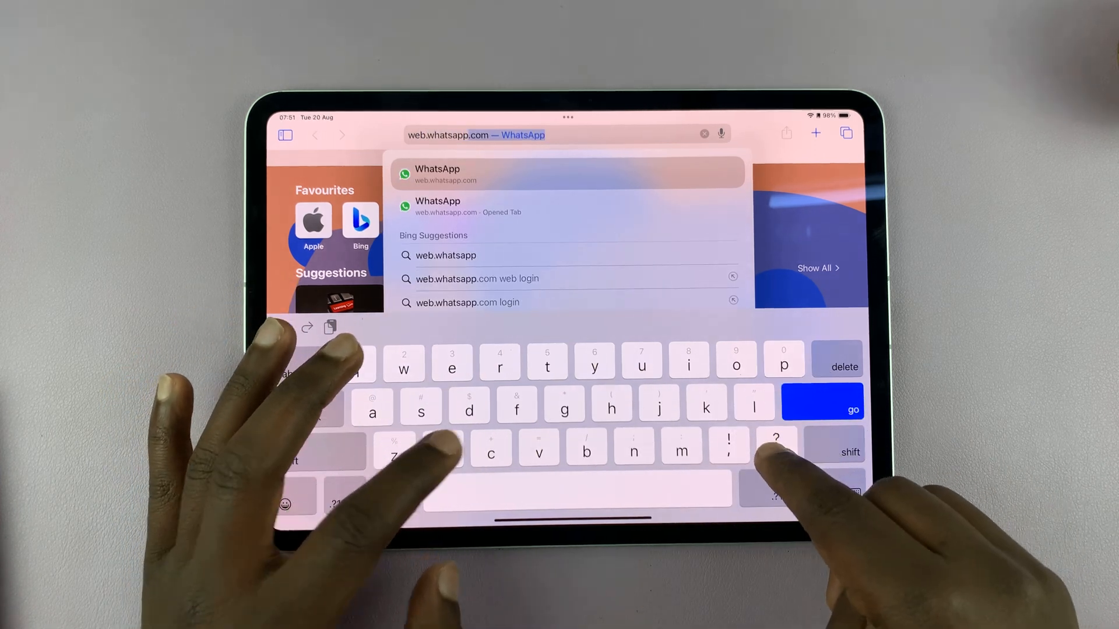
left_click(437, 173)
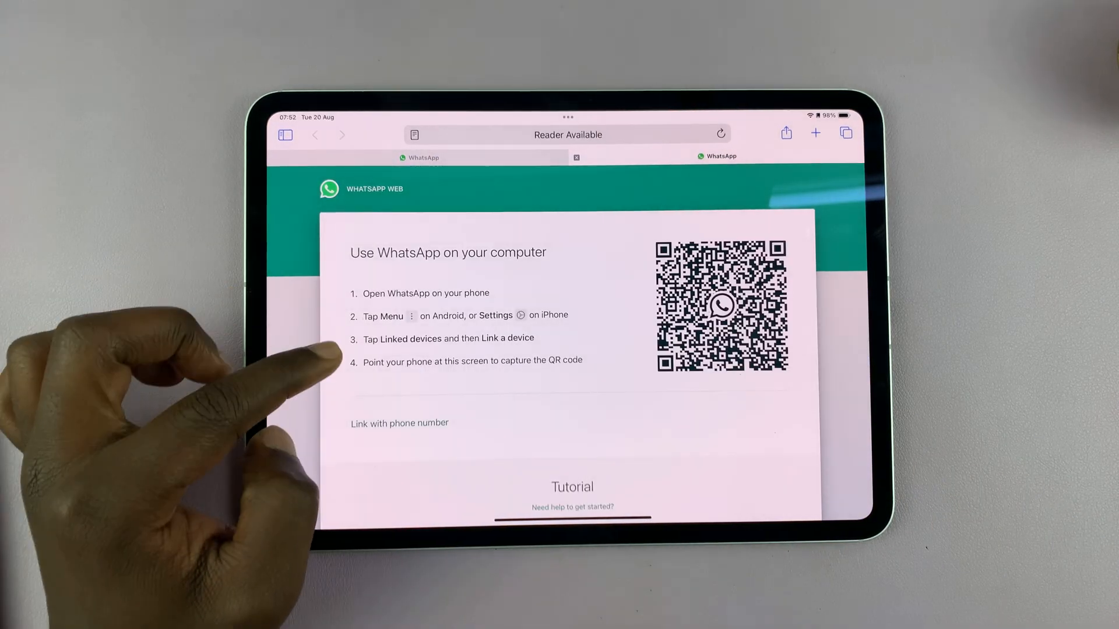
From the phone's WhatsApp options, choose Linked devices and scan the iPad's QR code.
scroll("down", 3)
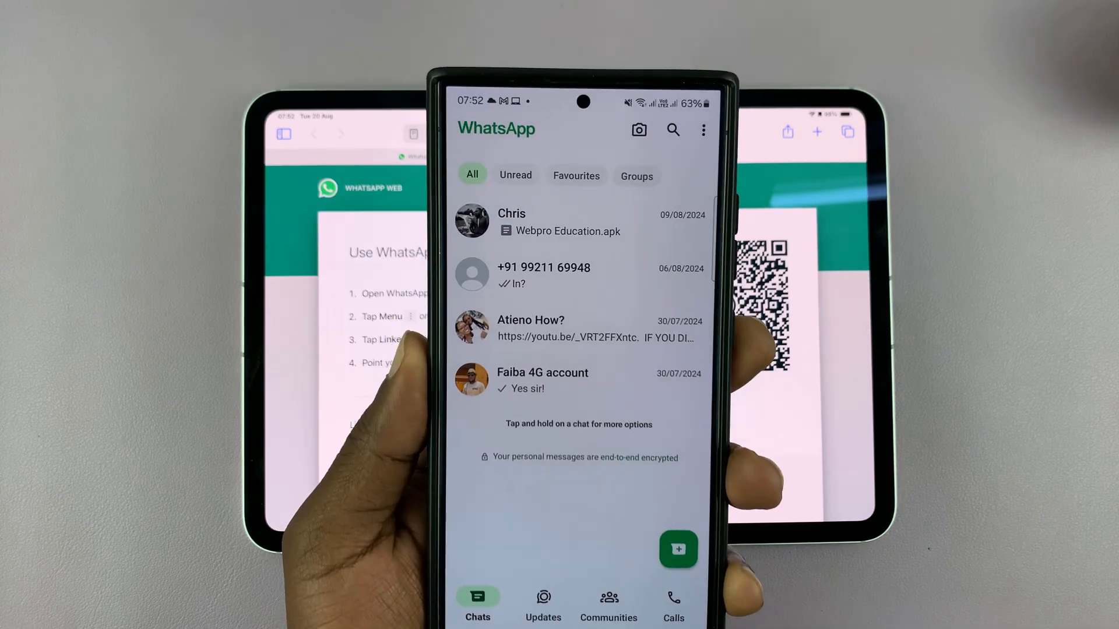
left_click(703, 130)
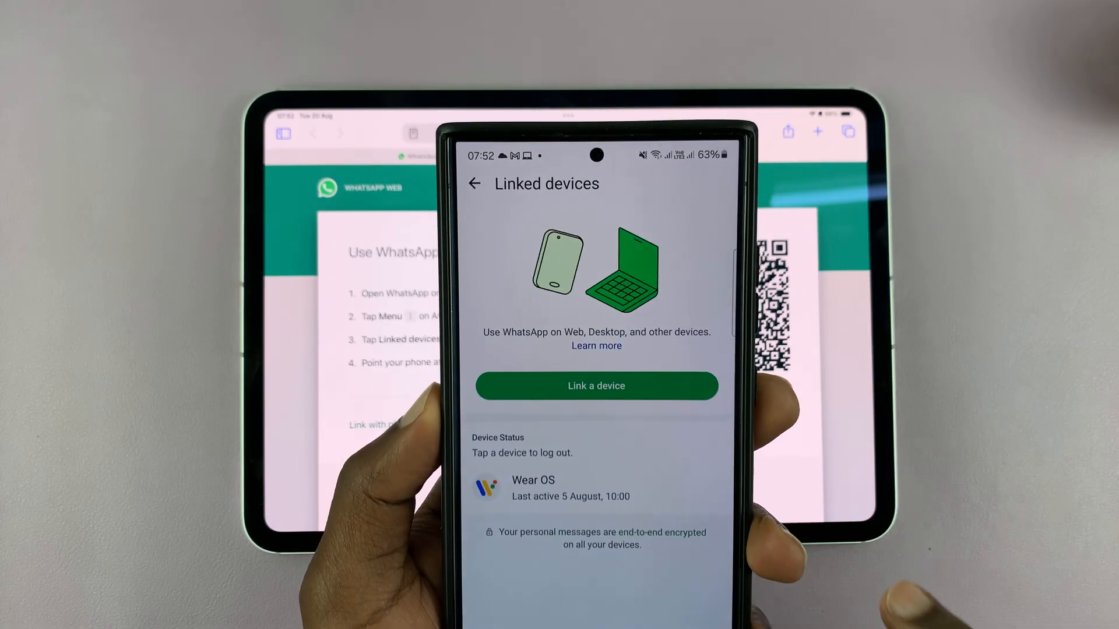
left_click(596, 386)
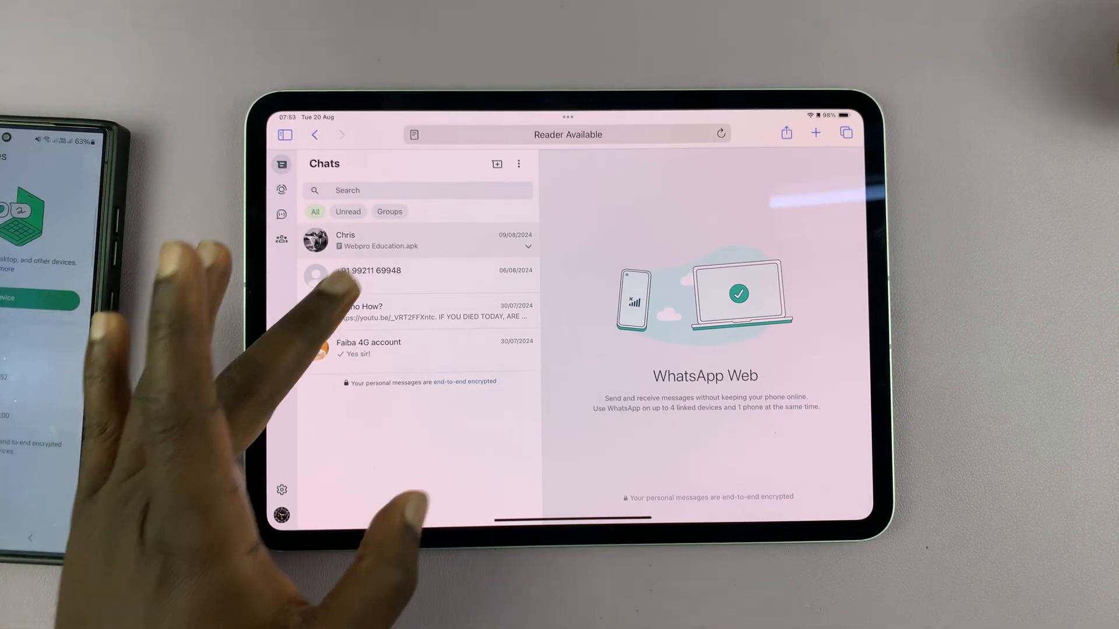
Enter the +91 phone-number chat and bring up Safari's Share sheet.
left_click(365, 277)
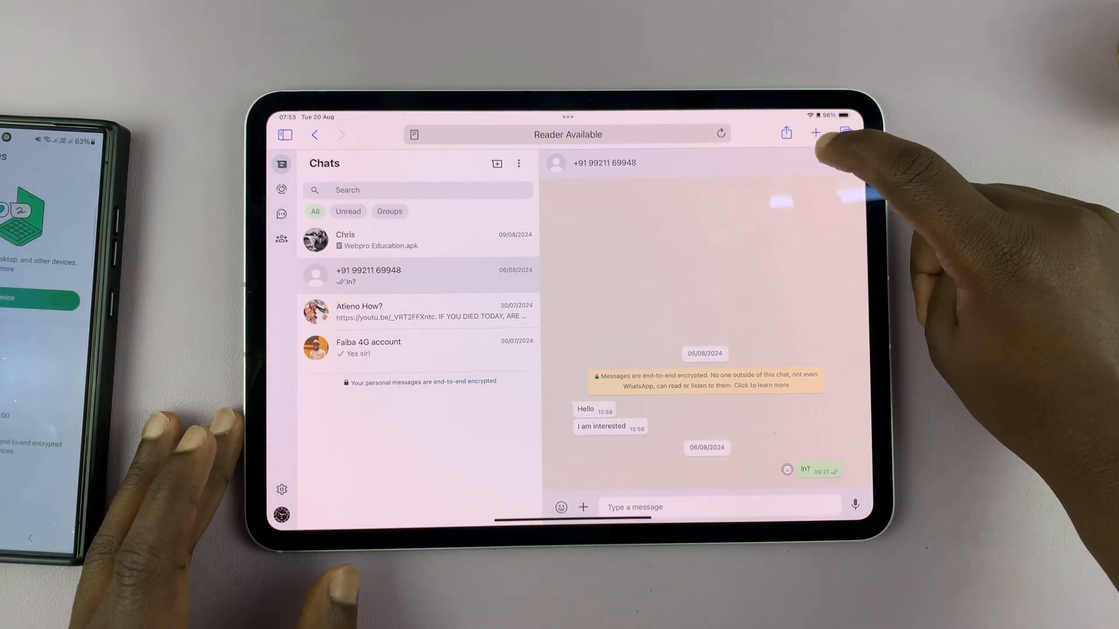
left_click(785, 134)
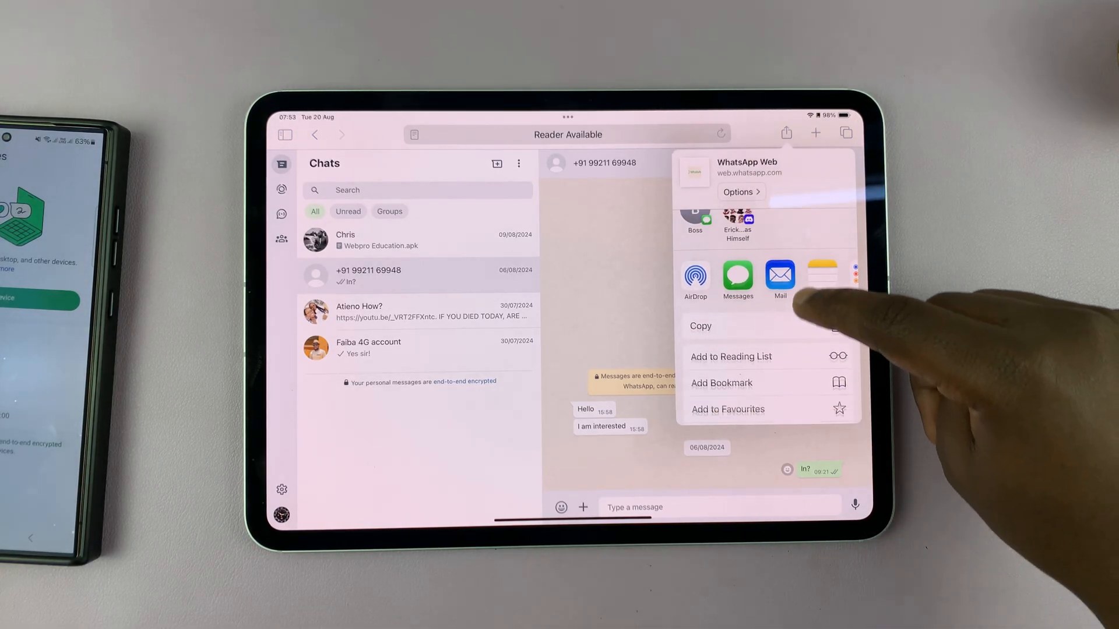
Add the page to the Home Screen as a shortcut named 'WhatsApp'.
scroll("down", 3)
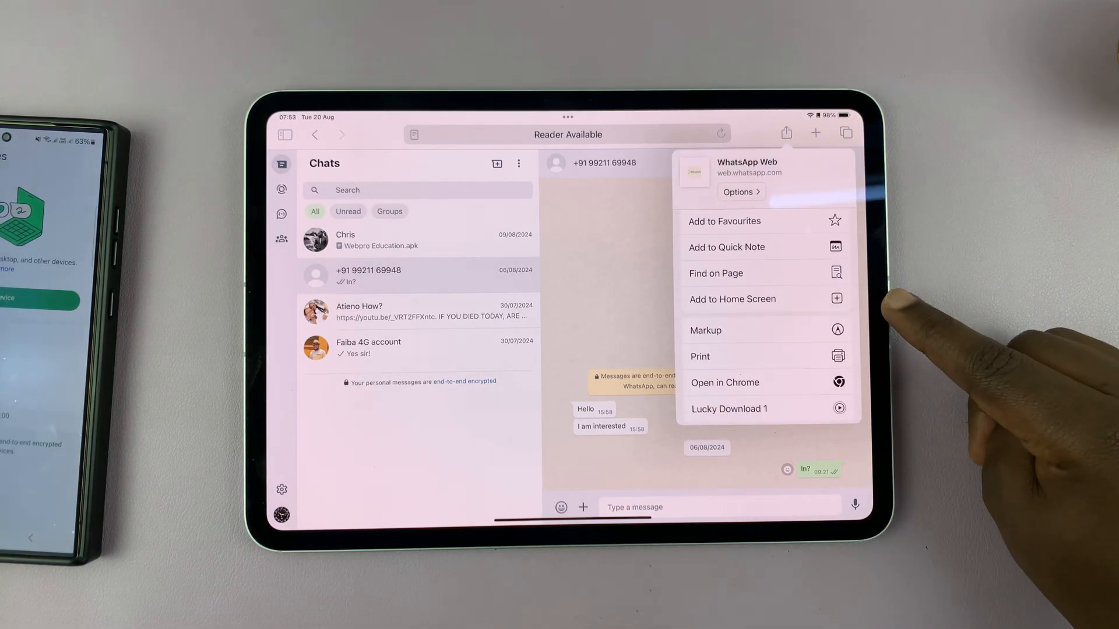
left_click(732, 299)
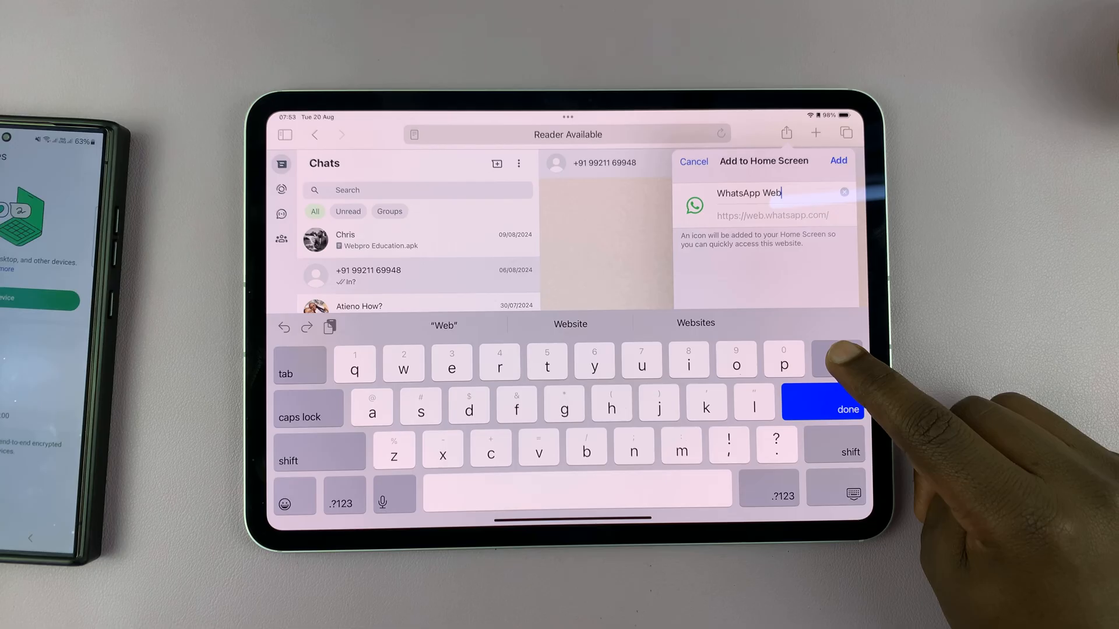
left_click(837, 359)
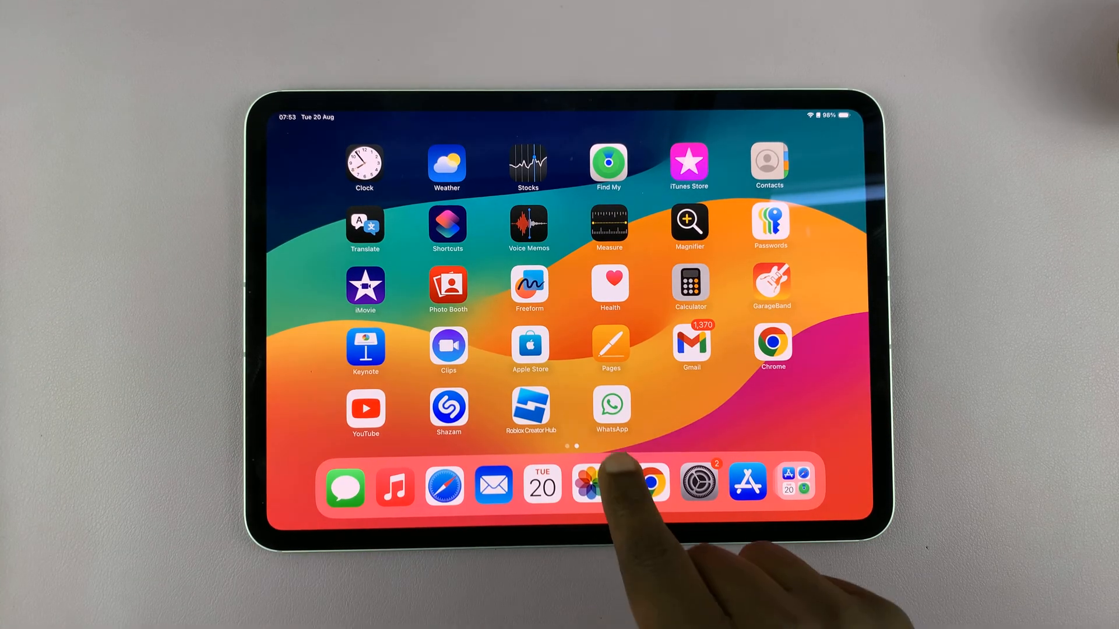
Drag the WhatsApp shortcut into the Dock and launch WhatsApp Web full-screen.
left_click(611, 405)
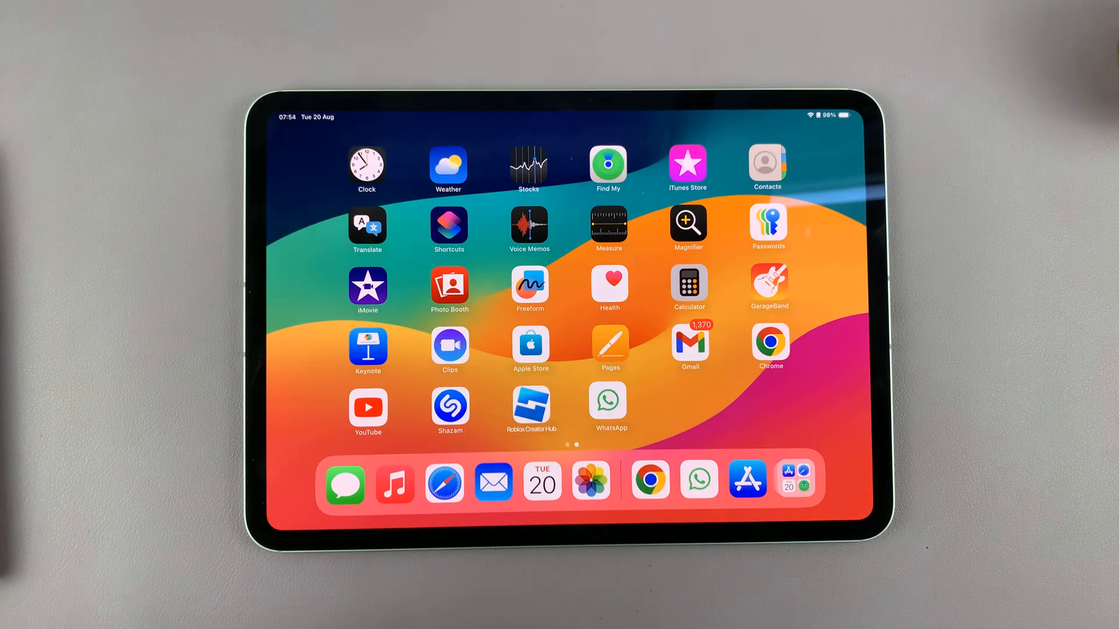
left_click(609, 402)
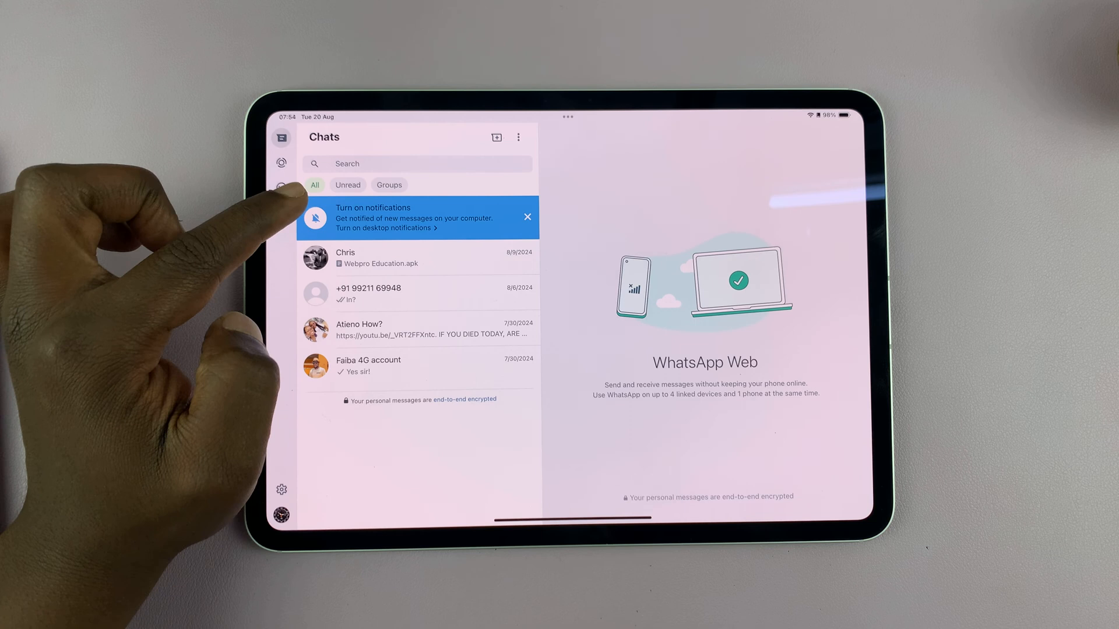
Leave the WhatsApp web app and go back to the Home Screen.
left_click(405, 218)
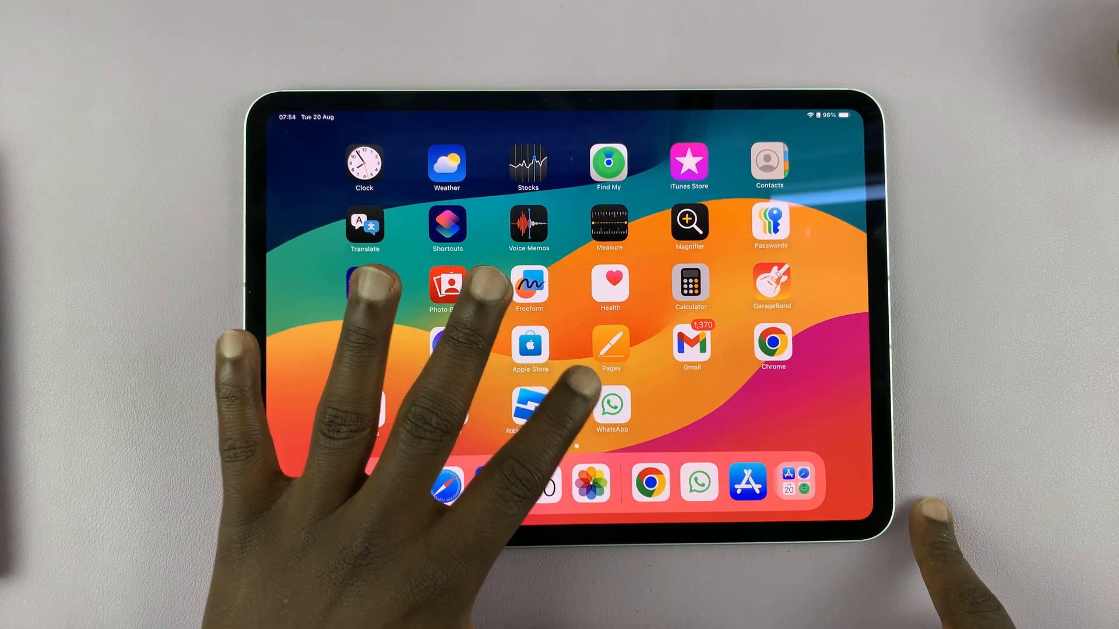
Reopen WhatsApp from the Dock and send 'Hi' to the +91 contact.
left_click(612, 403)
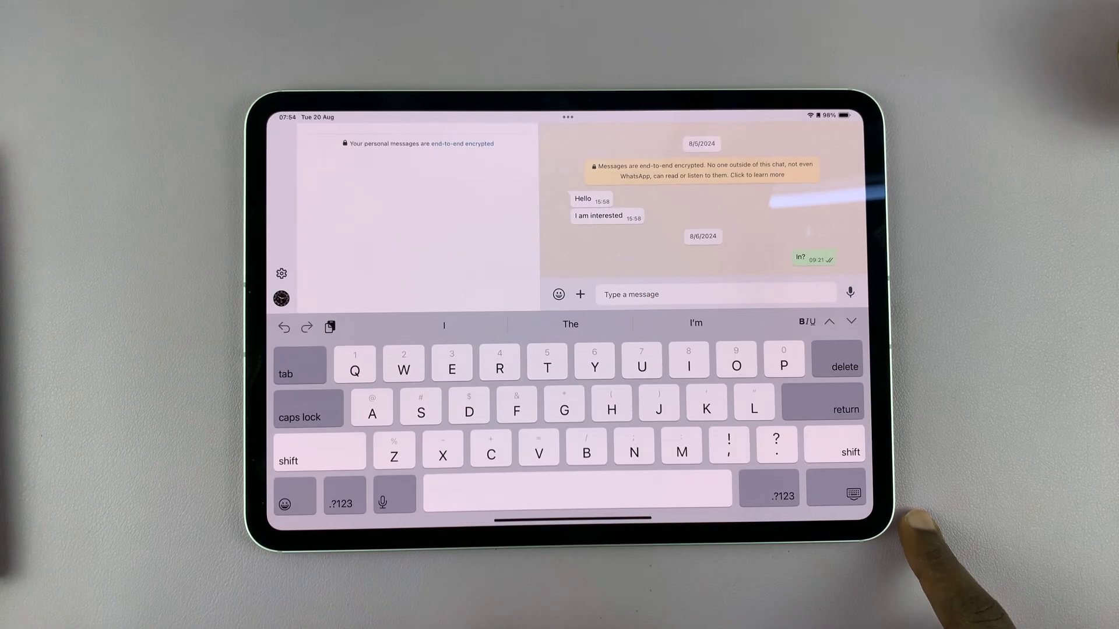
type("Hi")
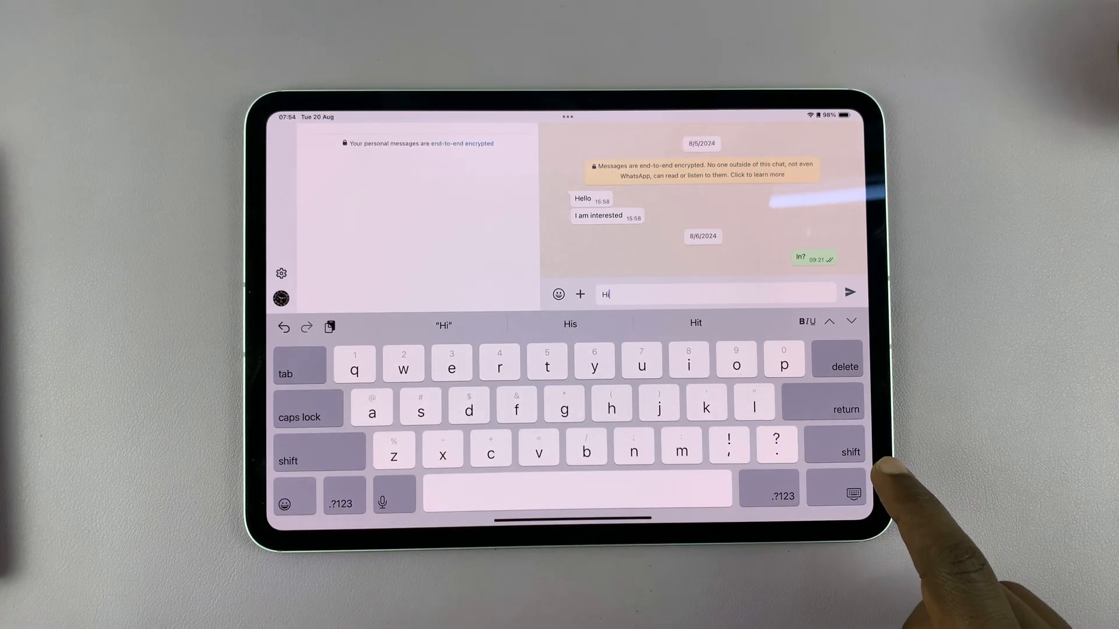
left_click(850, 293)
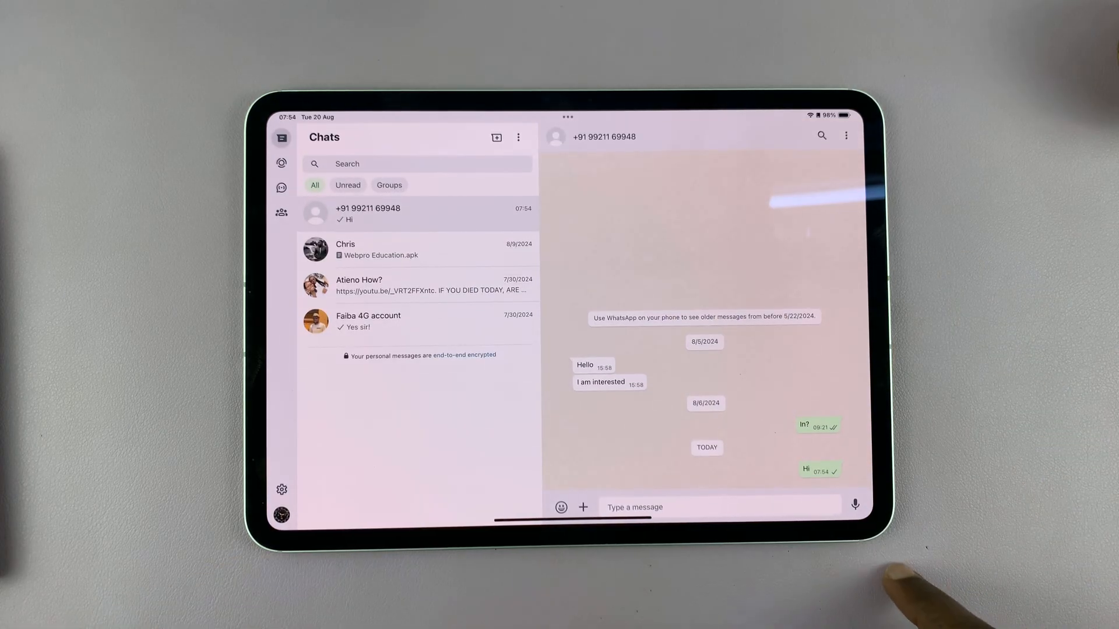